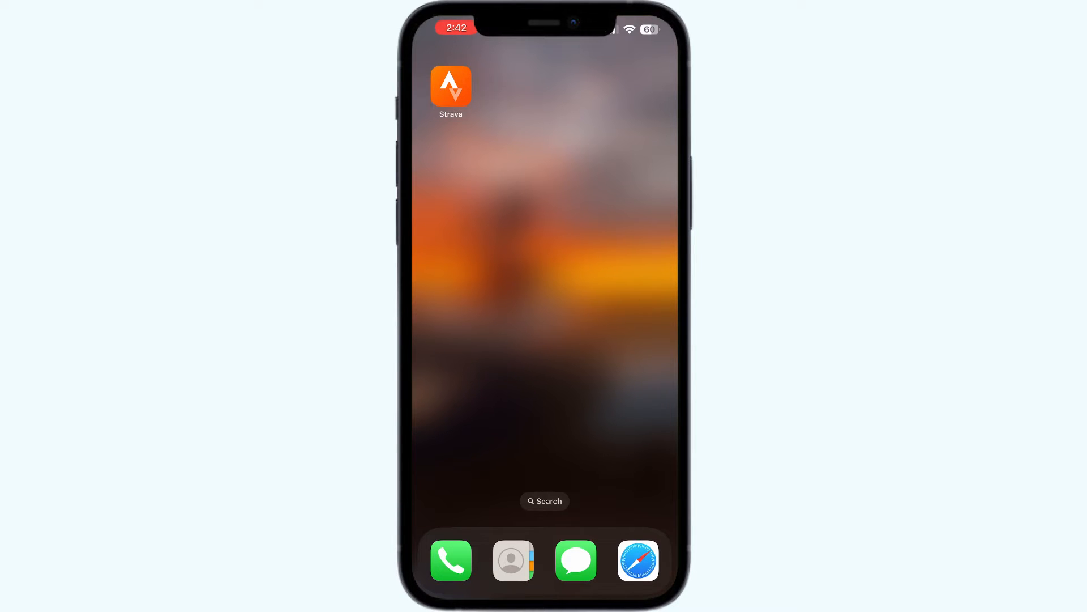
# Step: Launch Strava from the Home Screen, landing on its Settings page
pyautogui.click(449, 85)
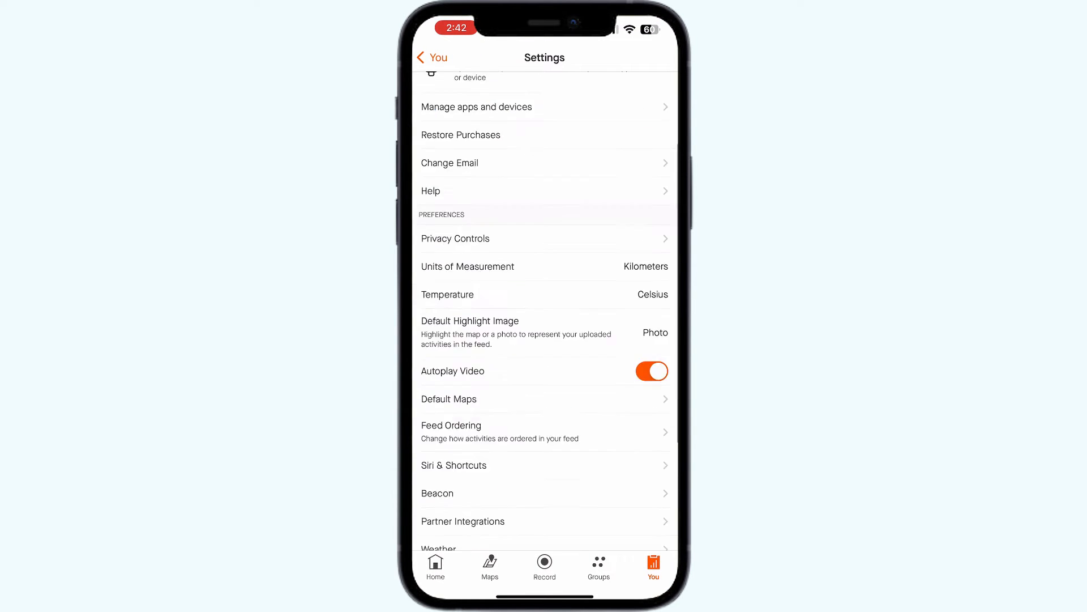
# Step: Scroll Settings to Log Out, go back to You activities, then show the Home feed
pyautogui.scroll(-3)
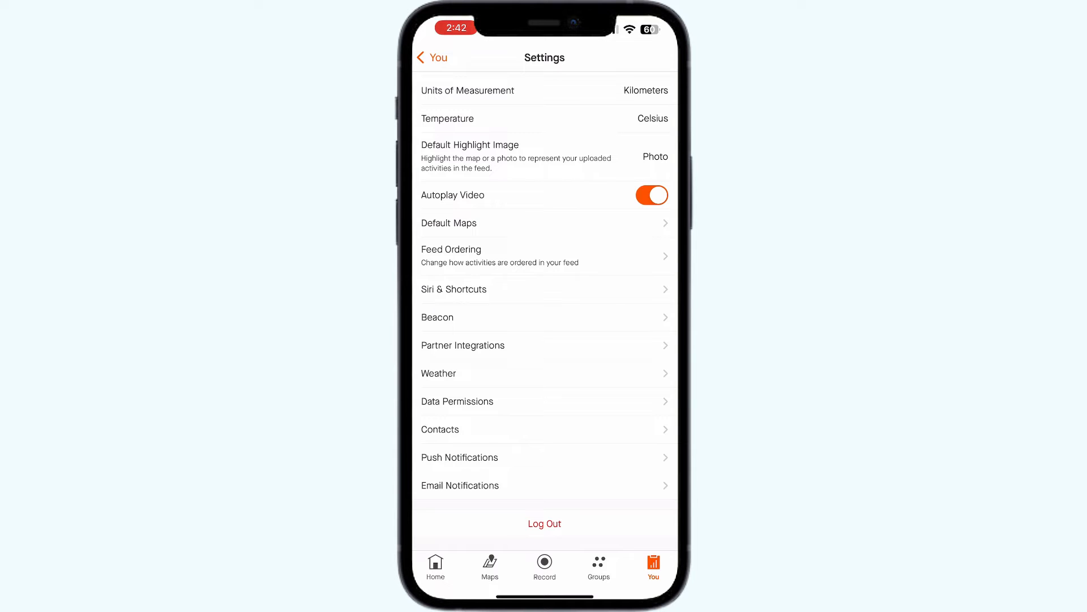
pyautogui.click(432, 58)
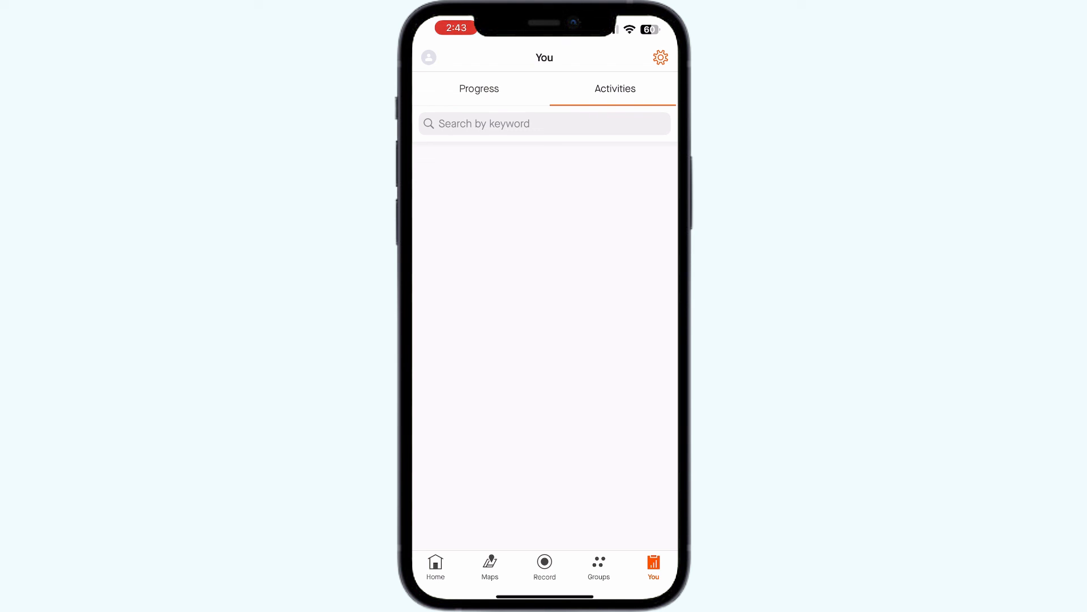
pyautogui.click(435, 565)
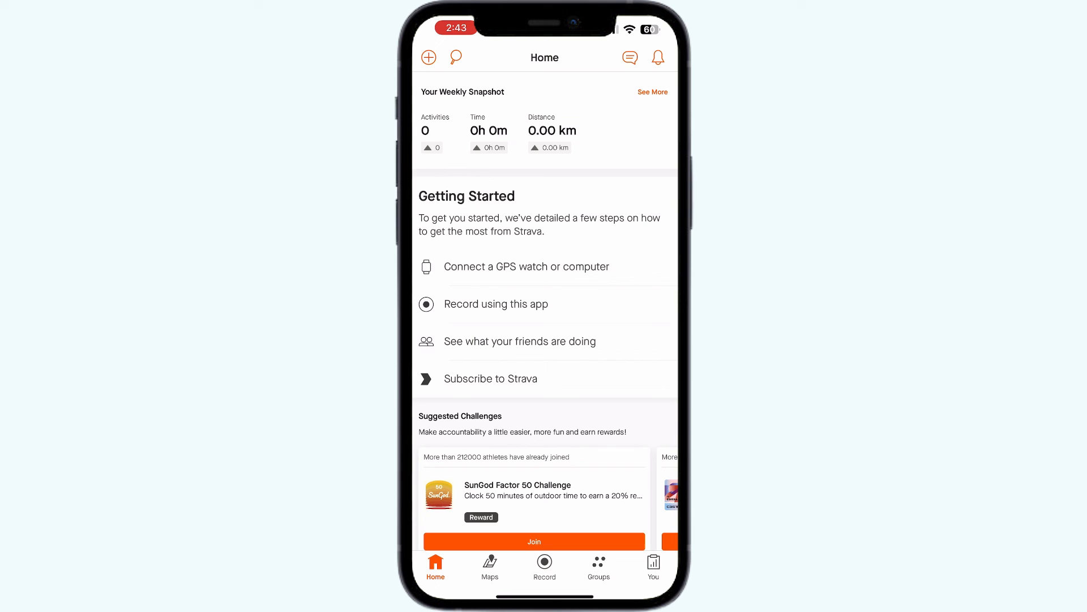